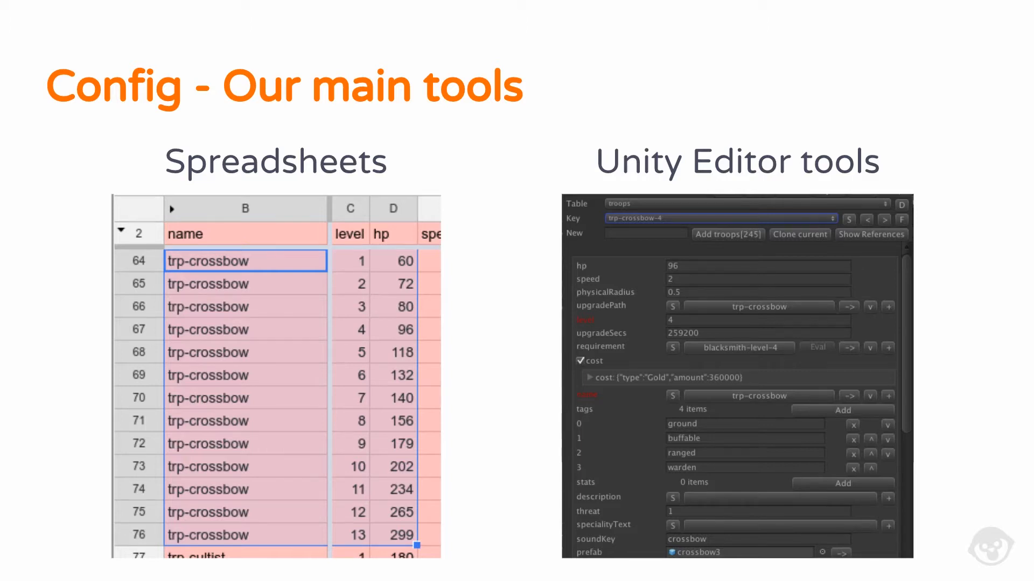
- Advance to the 'Spreadsheets - Great!' slide listing four advantages beside the troop stats spreadsheet
key("Right")
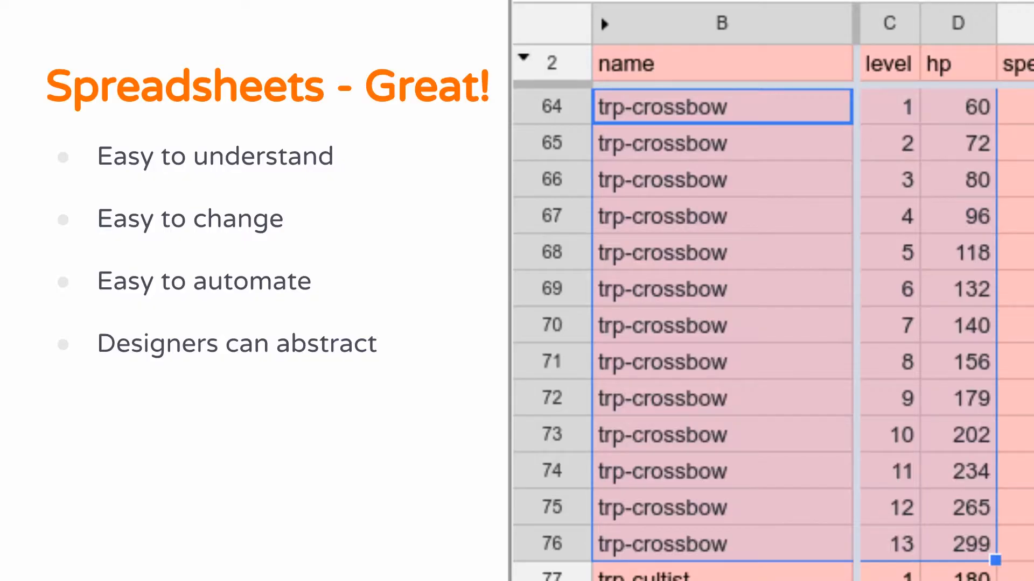